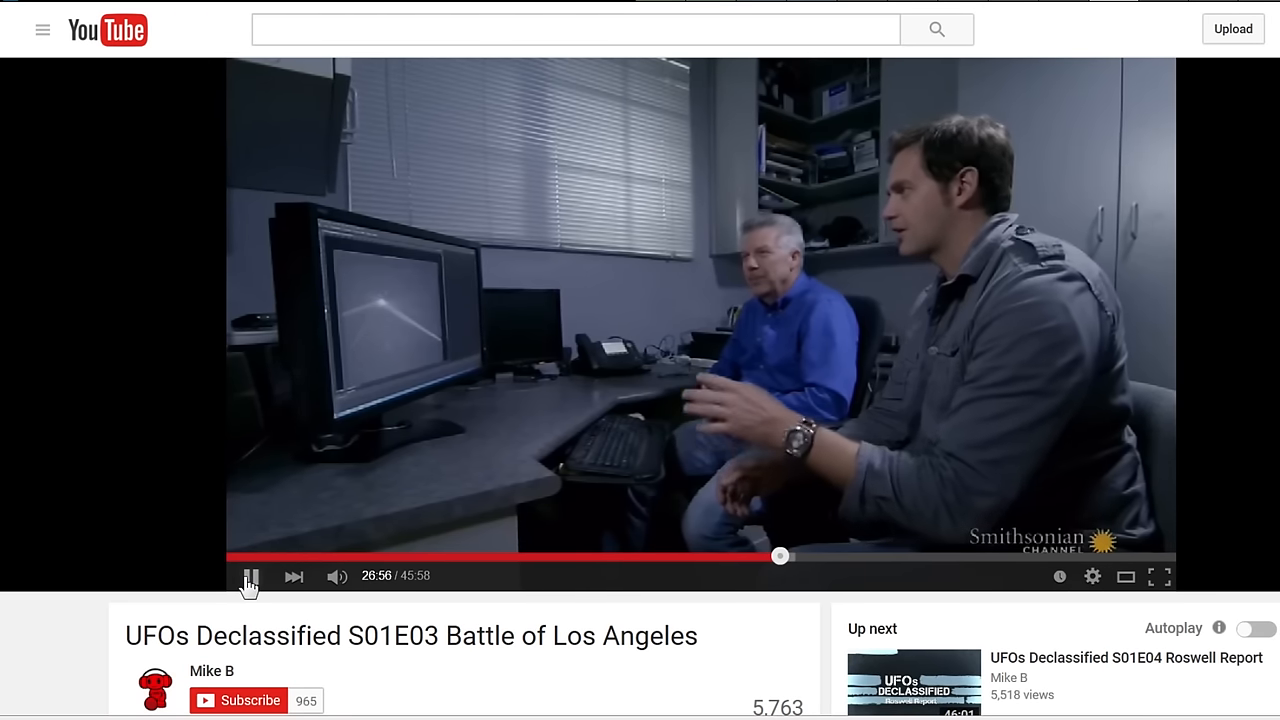
mouse_move(185, 575)
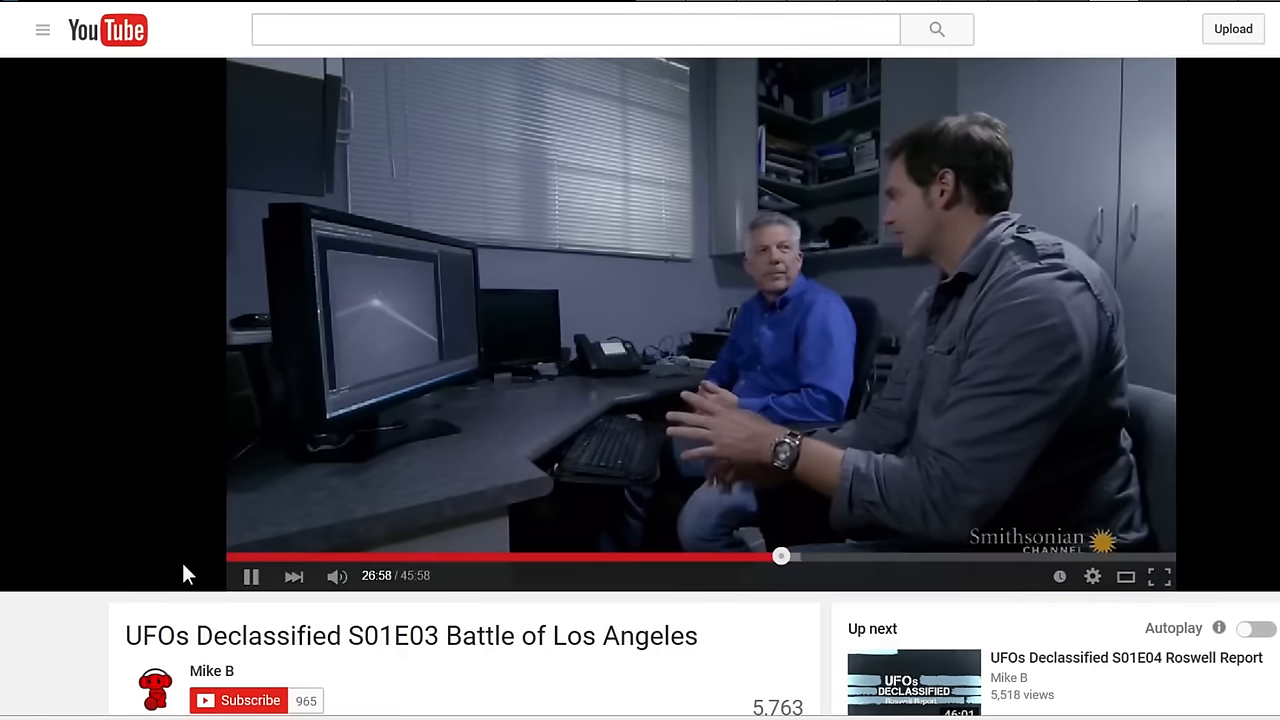